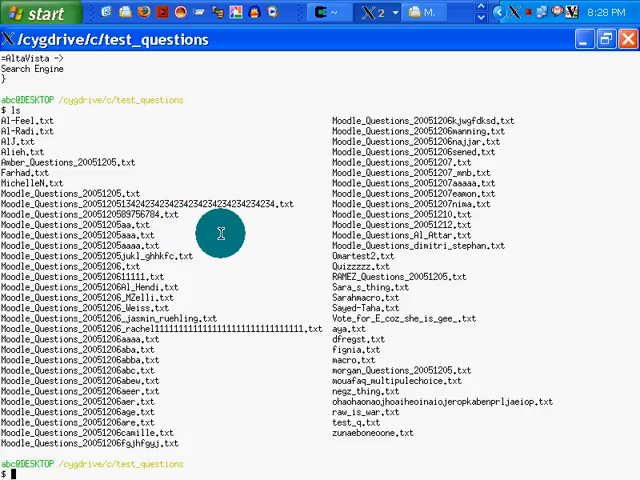
mouse_move(252, 224)
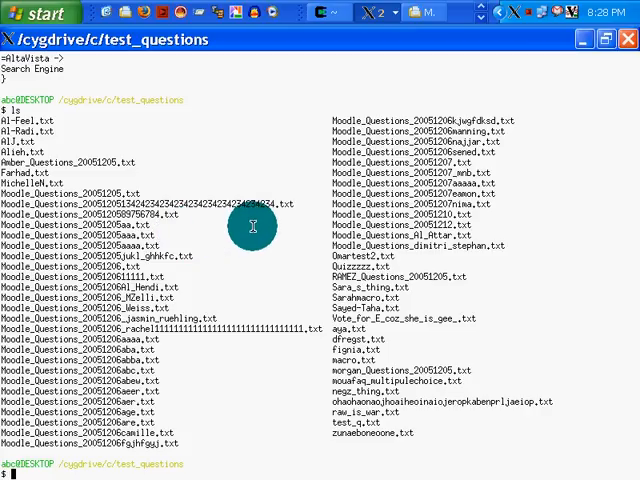
mouse_move(128, 132)
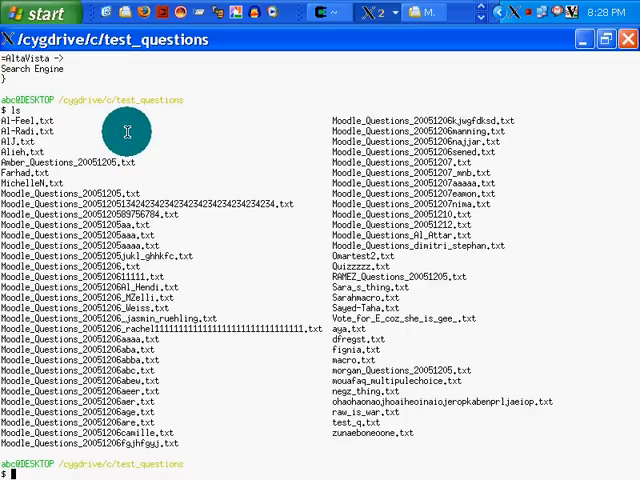
mouse_move(208, 180)
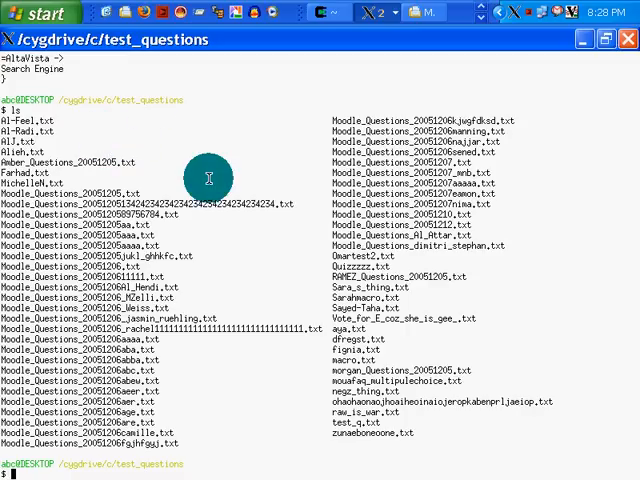
mouse_move(120, 100)
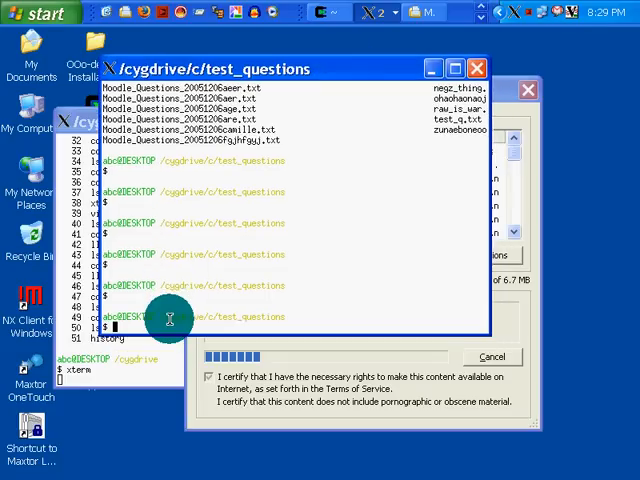
mouse_move(168, 318)
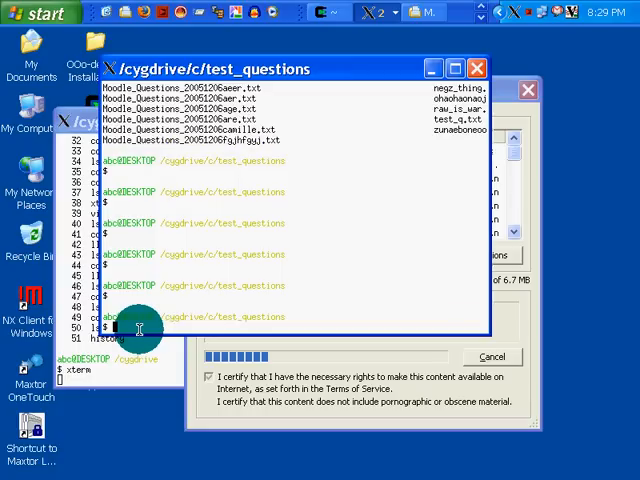
- Concatenate every question .txt file into test_comp.txt with cat *.txt > test_comp.txt
type("cat test_")
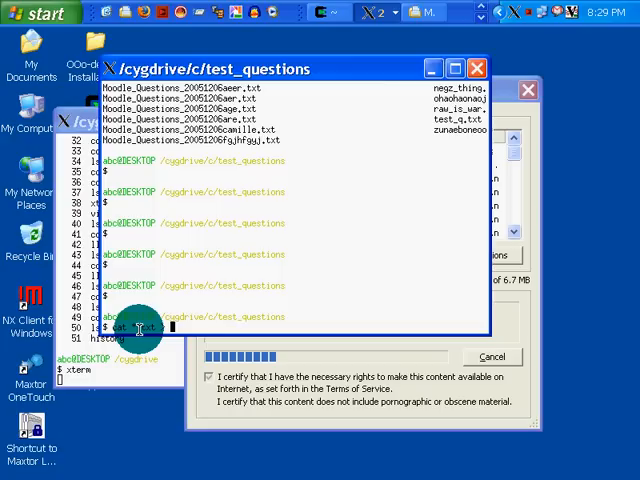
type("te")
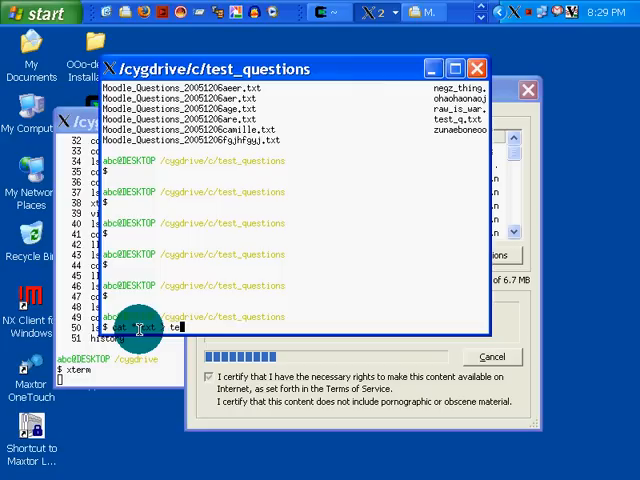
type("test_")
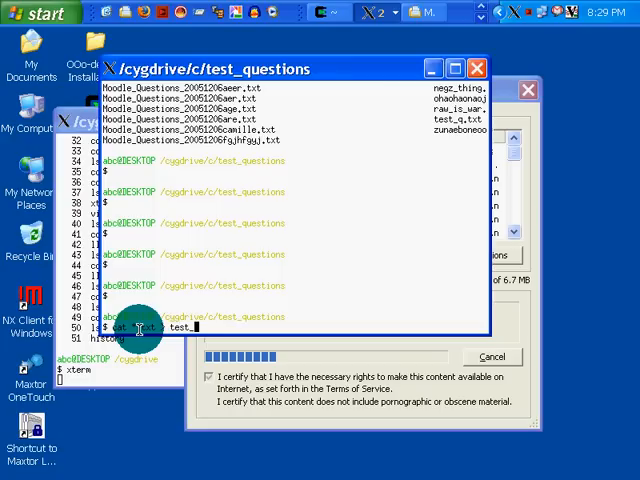
type("comp.txt")
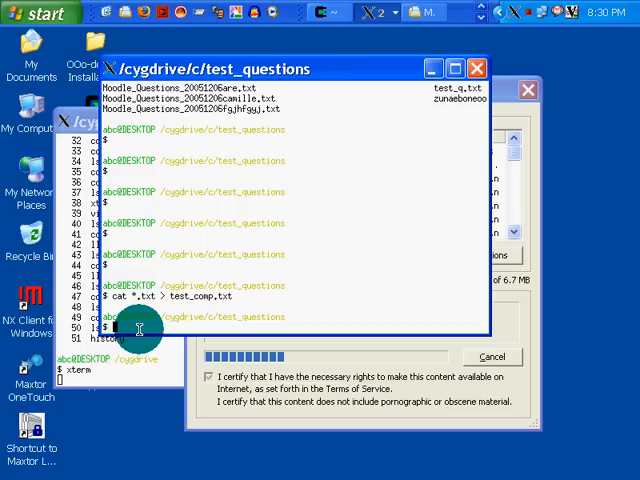
- Print the merged questions with cat test_comp.txt
type("cat test_comp.txt")
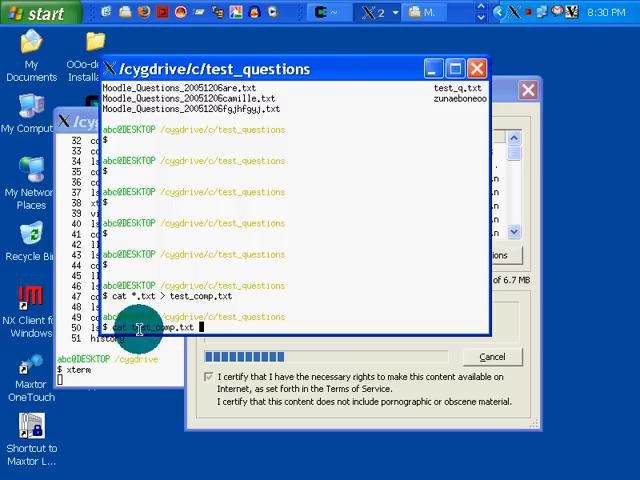
key("Return")
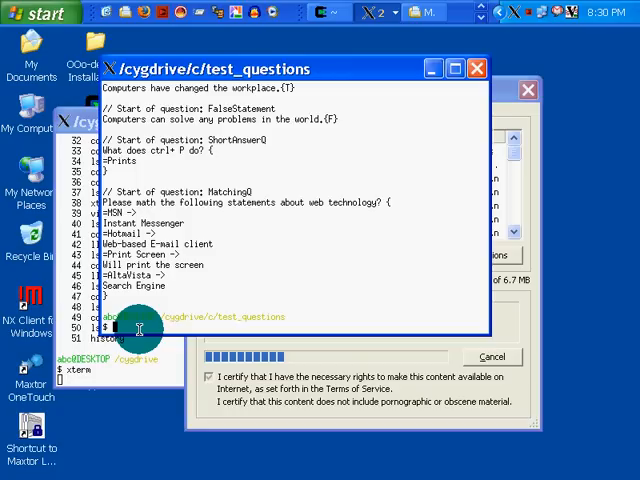
- View test_comp.txt in vim and scroll through the combined questions
type("vim test")
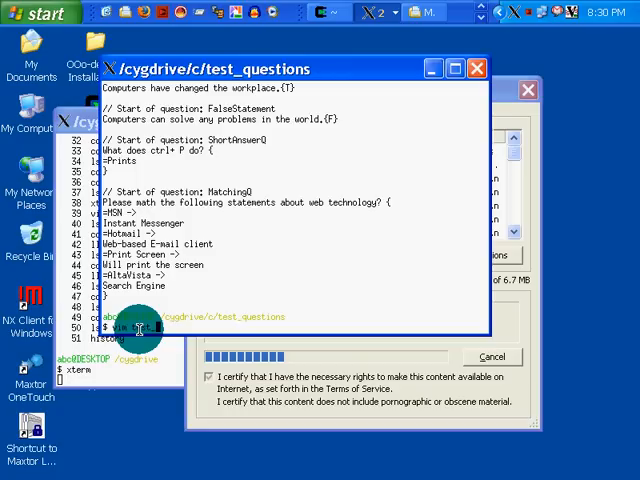
type("comp.txt")
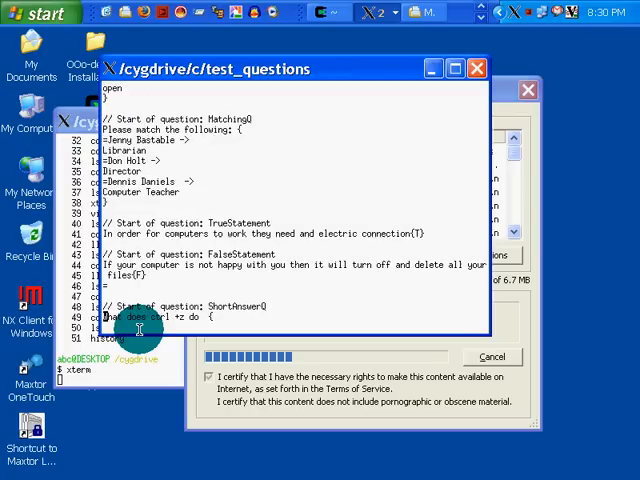
scroll("down", 3)
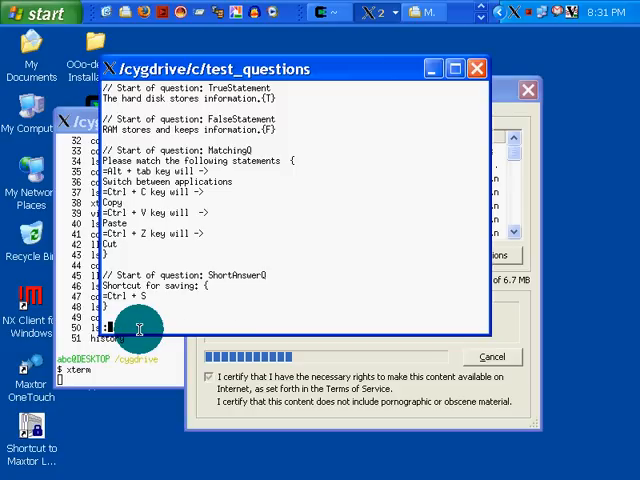
- Quit vim with :q and start entering vi test_comp.txt again at the prompt
type(":q")
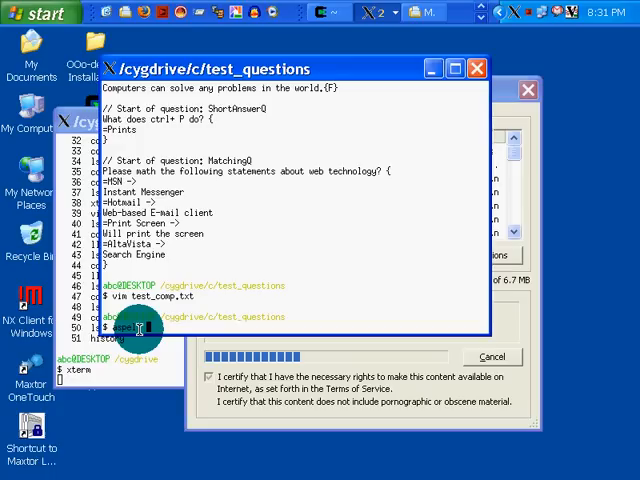
type("test_")
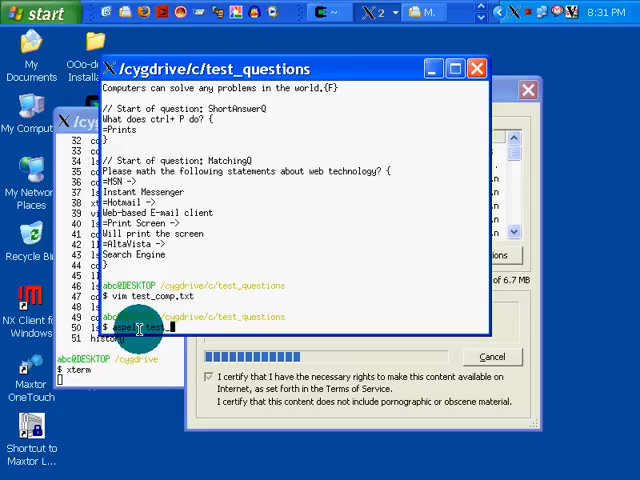